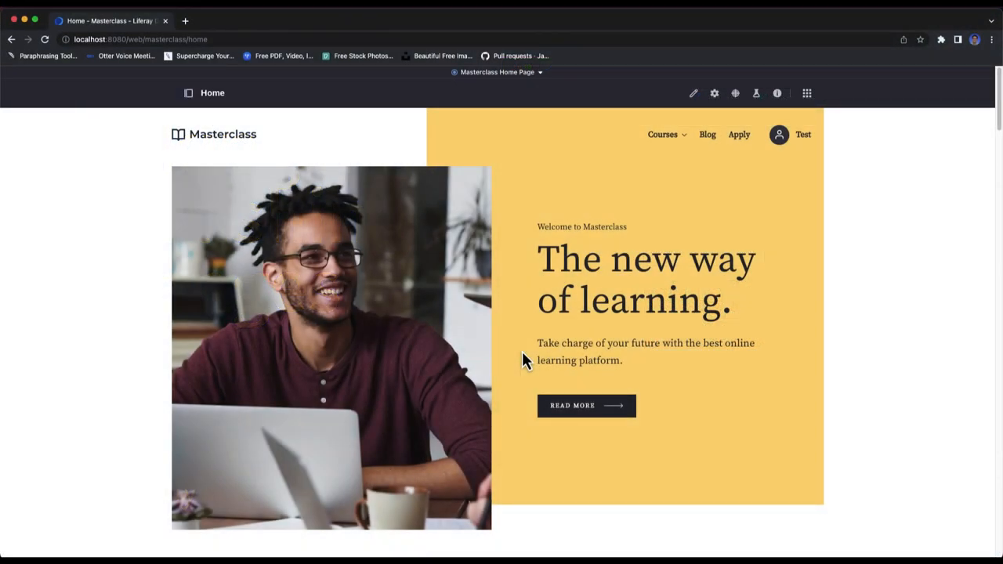
Step: Review the publication's changes and inspect the modified Home page entry
{"action": "left_click", "coordinate": [492, 72]}
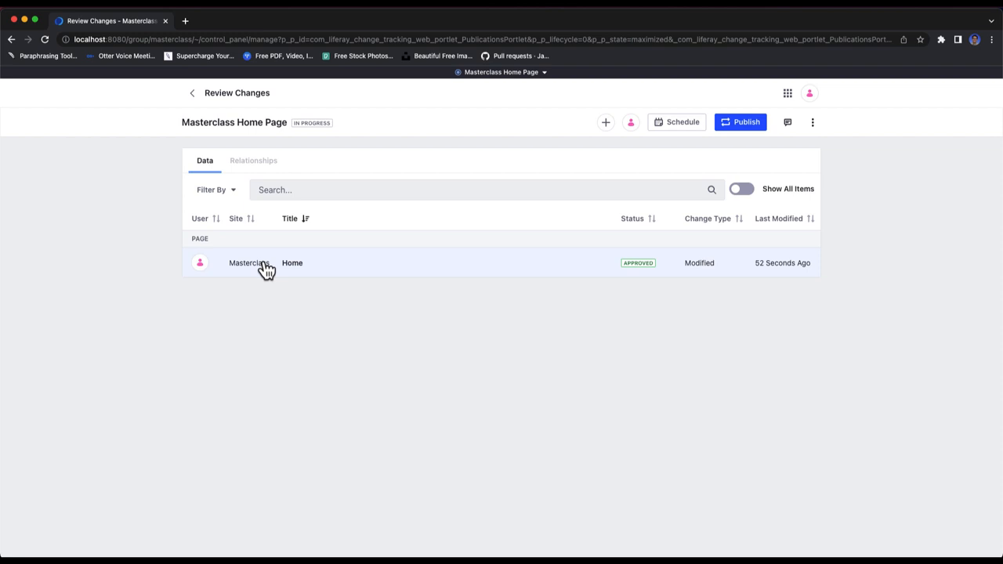
{"action": "left_click", "coordinate": [291, 263]}
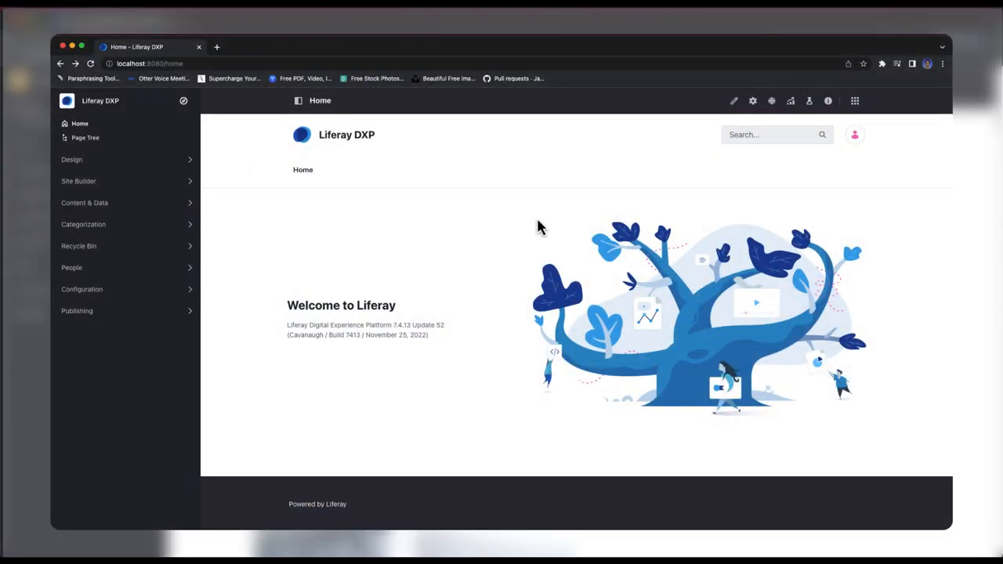
Step: Add a new site in Control Panel > Sites based on the Masterclass site template
{"action": "left_click", "coordinate": [855, 100]}
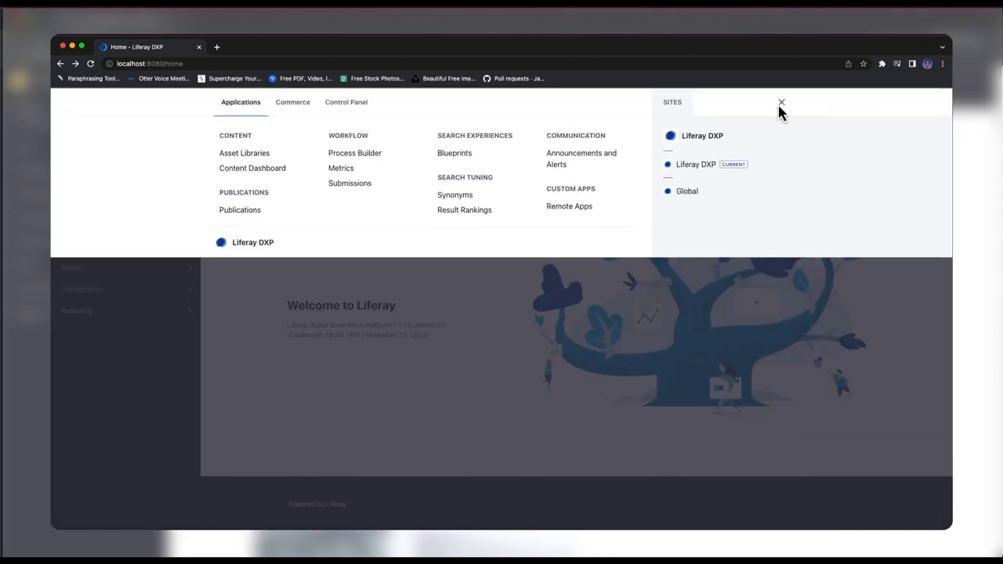
{"action": "left_click", "coordinate": [345, 102]}
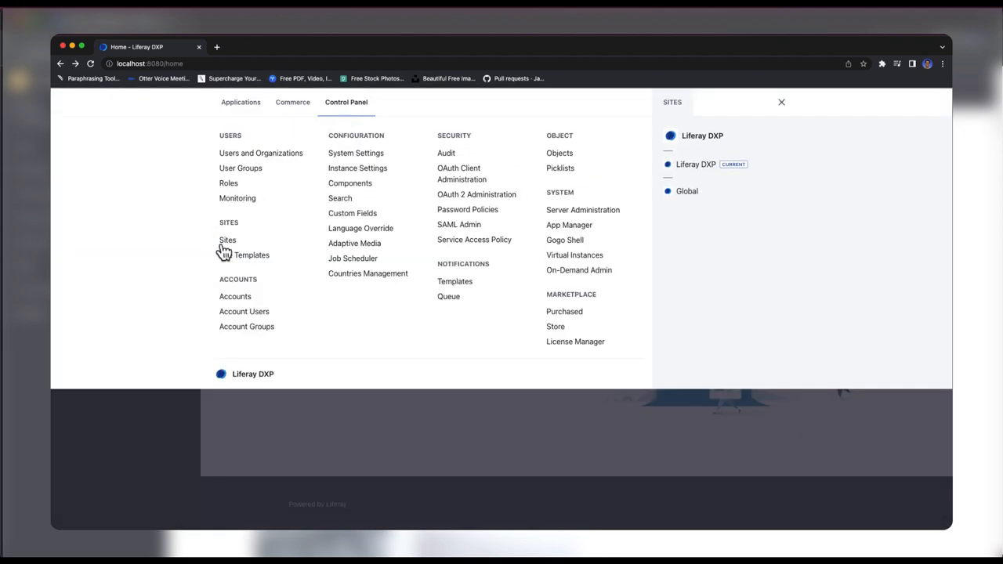
{"action": "left_click", "coordinate": [227, 240]}
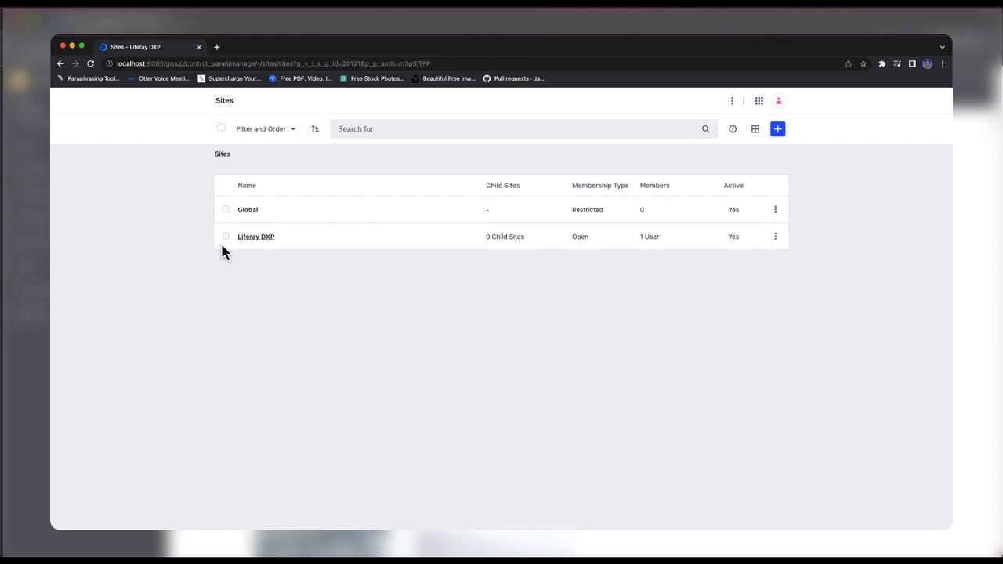
{"action": "left_click", "coordinate": [777, 129]}
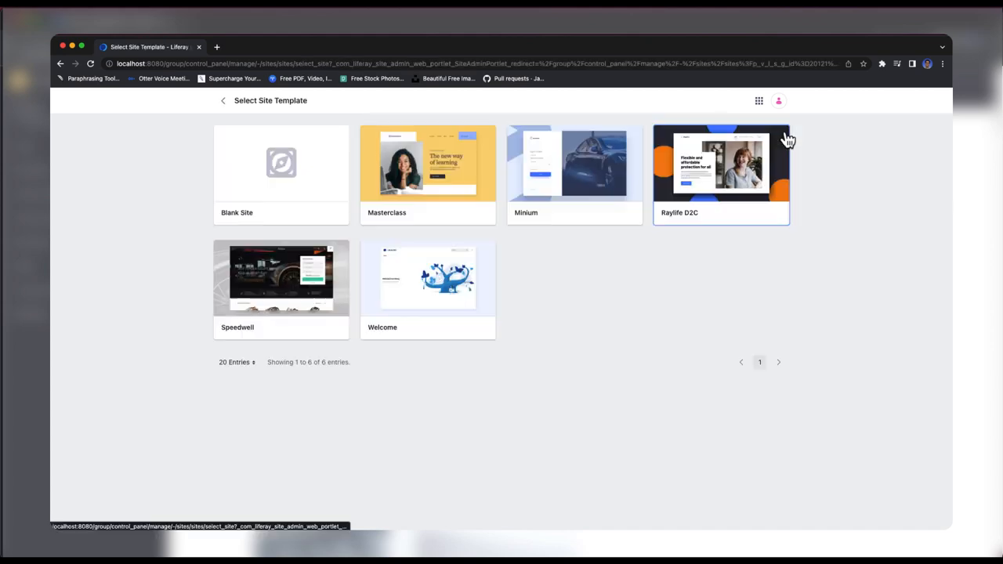
{"action": "mouse_move", "coordinate": [389, 180]}
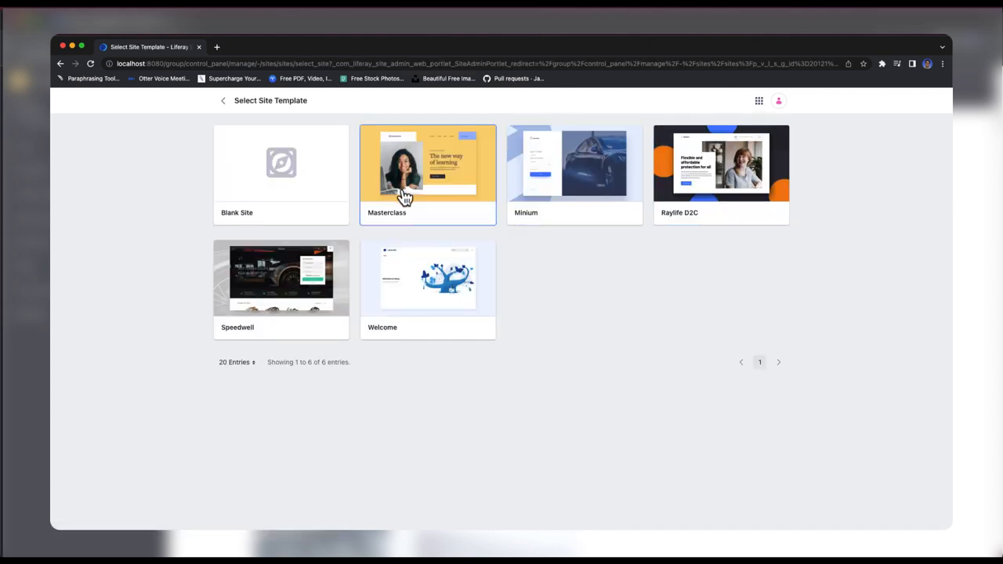
{"action": "left_click", "coordinate": [411, 181]}
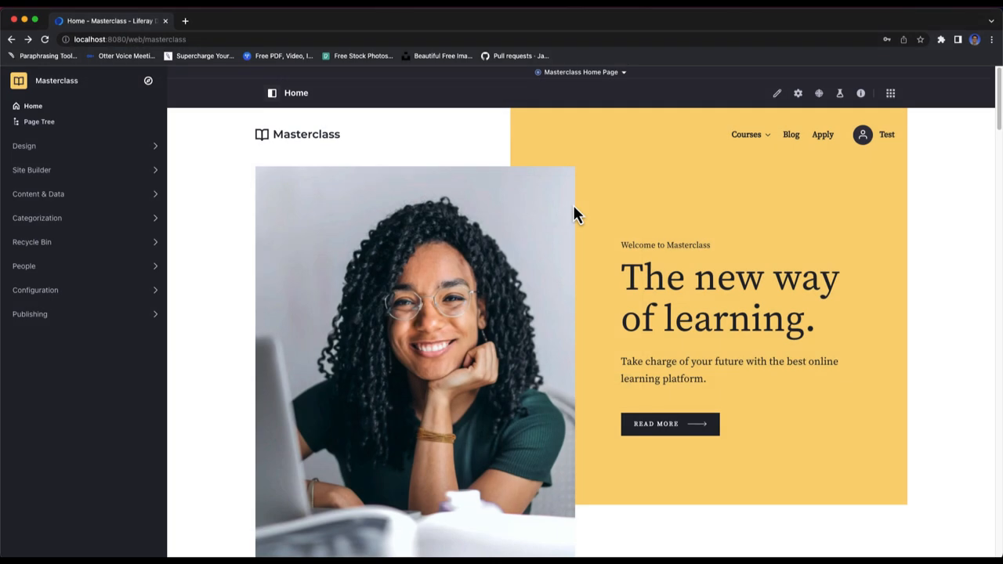
{"action": "mouse_move", "coordinate": [606, 199]}
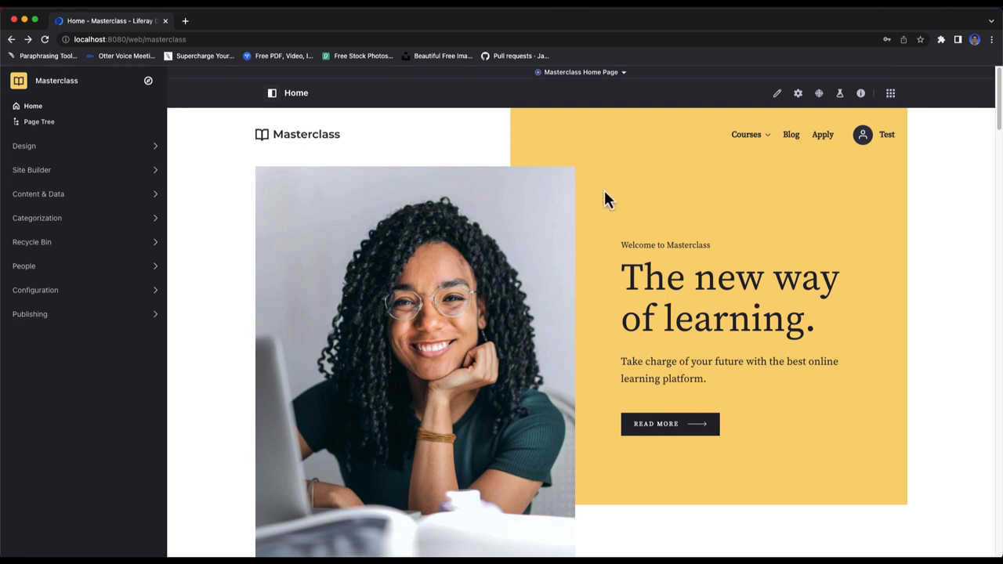
Step: Edit the home page and pick a new hero image from Documents and Media
{"action": "left_click", "coordinate": [777, 94]}
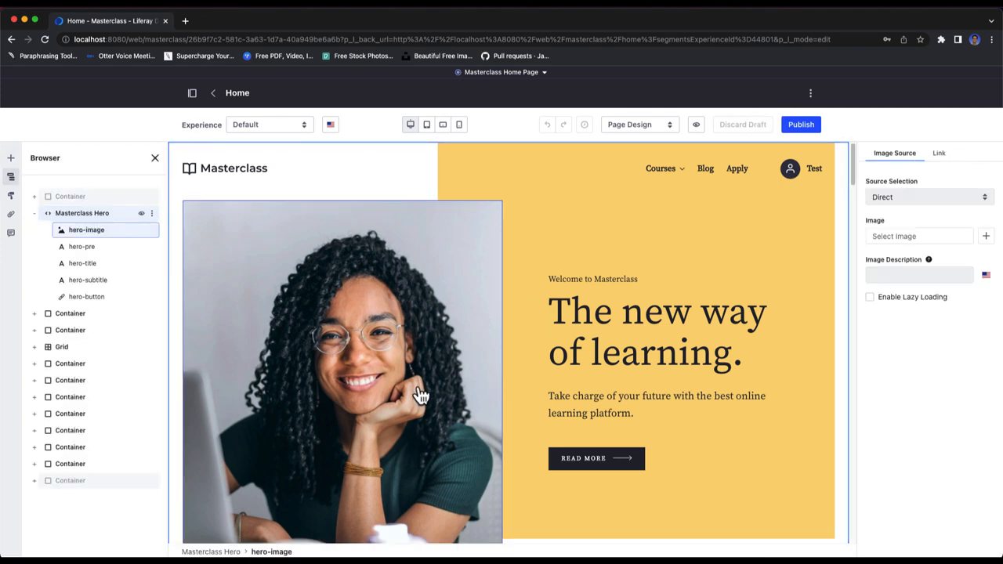
{"action": "left_click", "coordinate": [918, 235]}
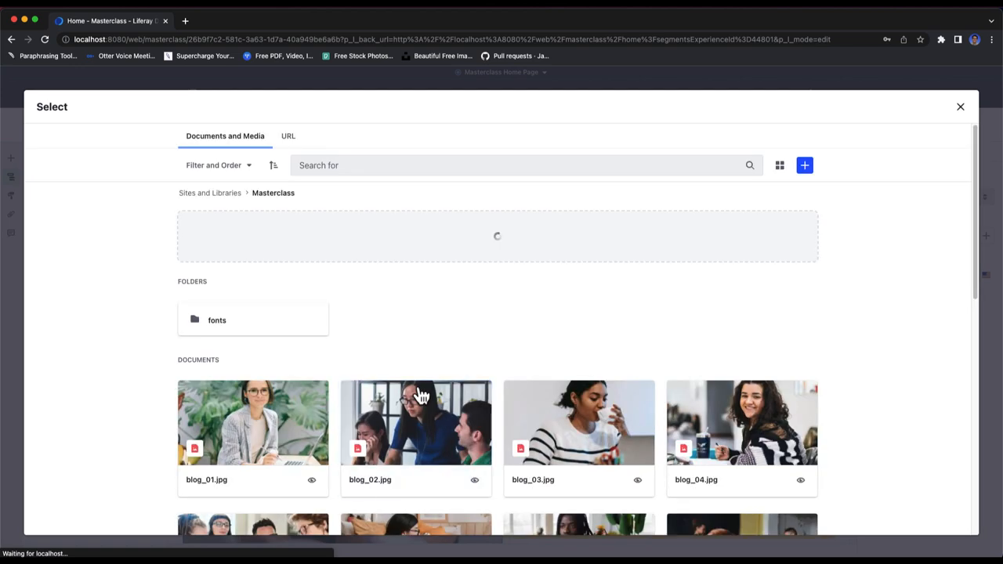
{"action": "scroll", "scroll_direction": "down", "scroll_amount": 3}
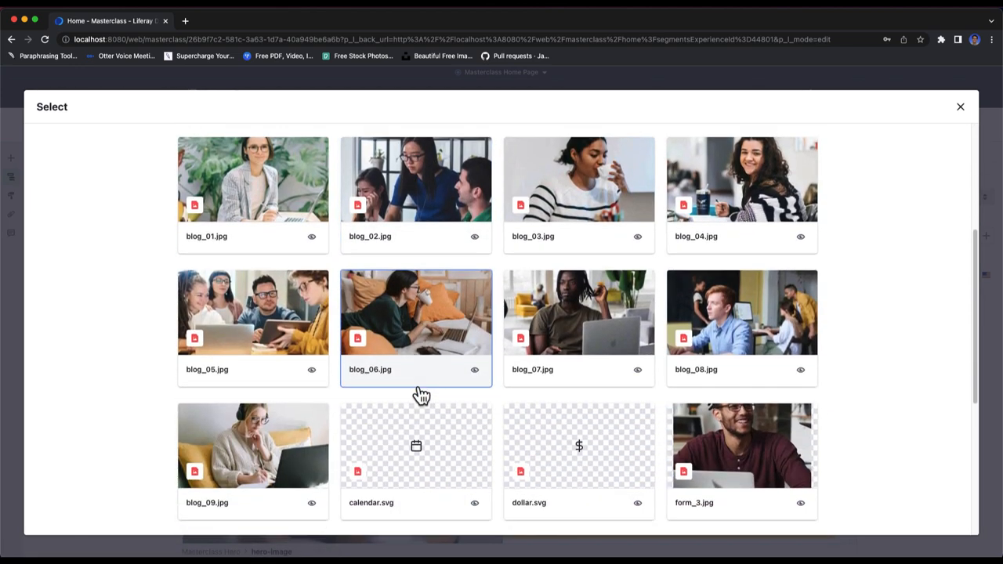
{"action": "scroll", "scroll_direction": "down", "scroll_amount": 3}
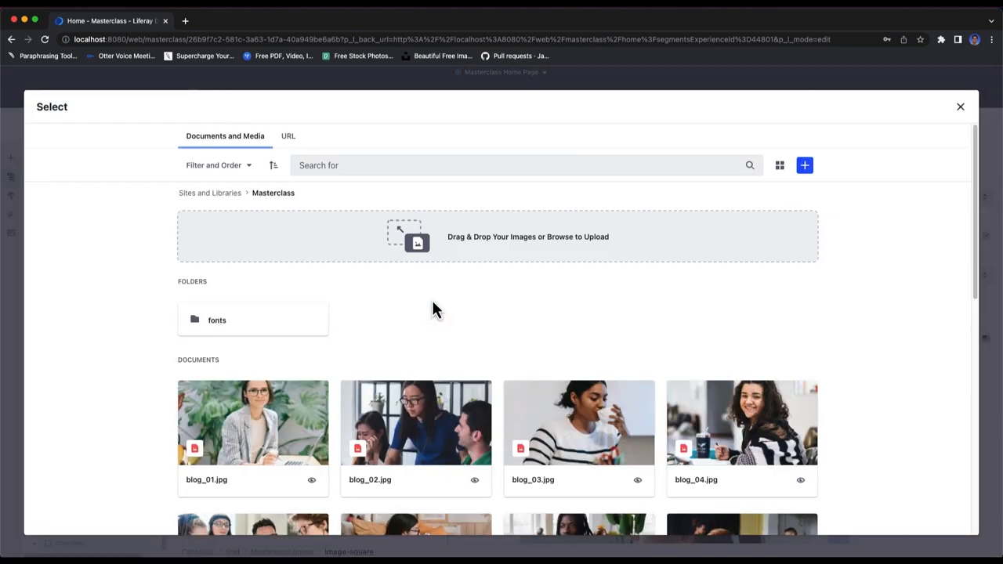
Step: Replace the study schedules section image with blog_05.jpg from the site library
{"action": "scroll", "scroll_direction": "down", "scroll_amount": 3}
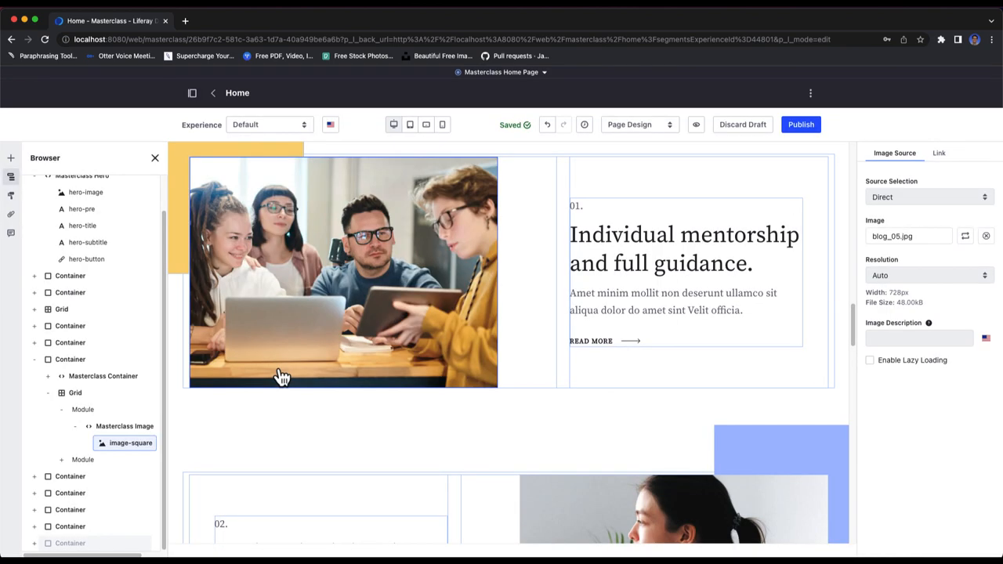
{"action": "scroll", "scroll_direction": "down", "scroll_amount": 3}
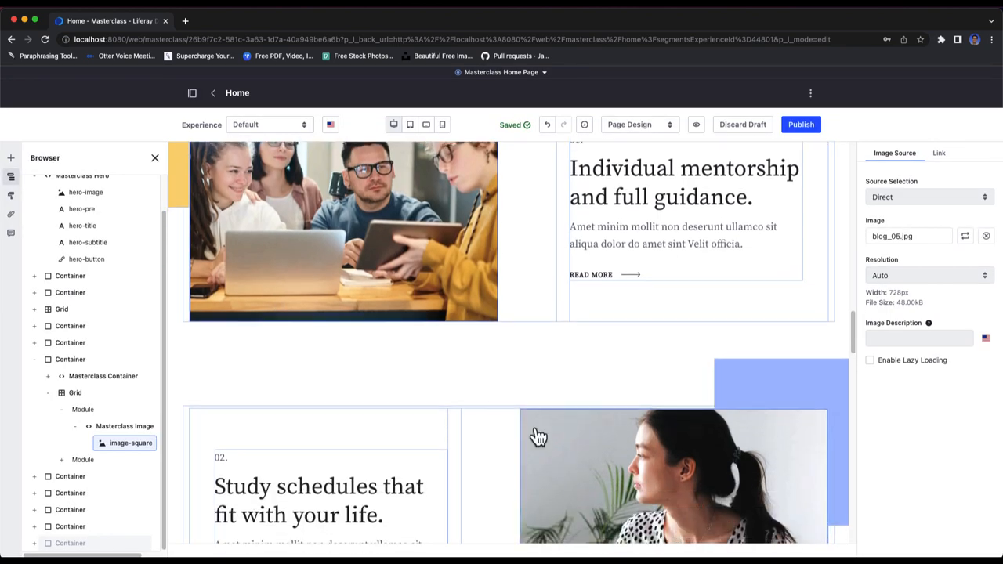
{"action": "left_click", "coordinate": [539, 436]}
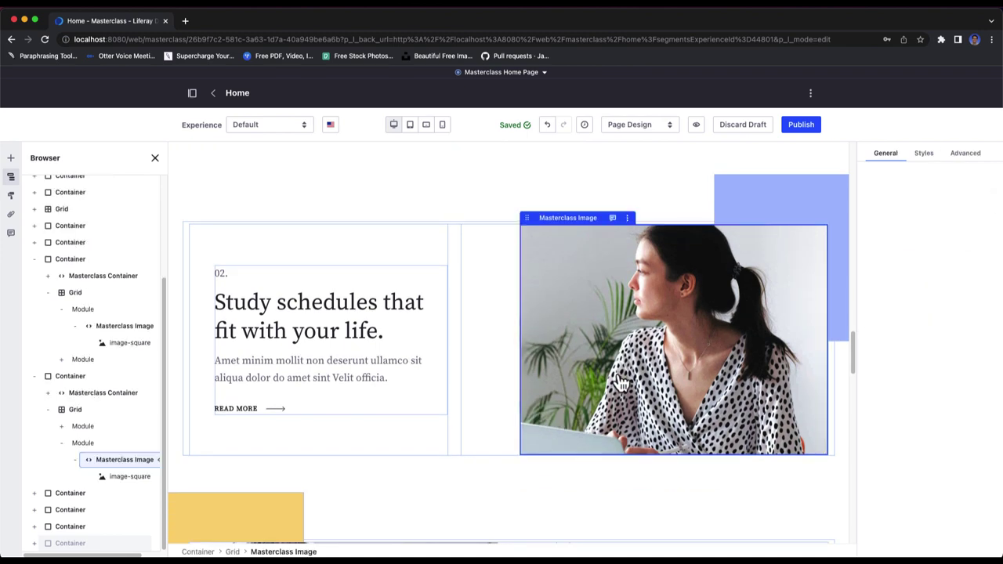
{"action": "left_click", "coordinate": [130, 477]}
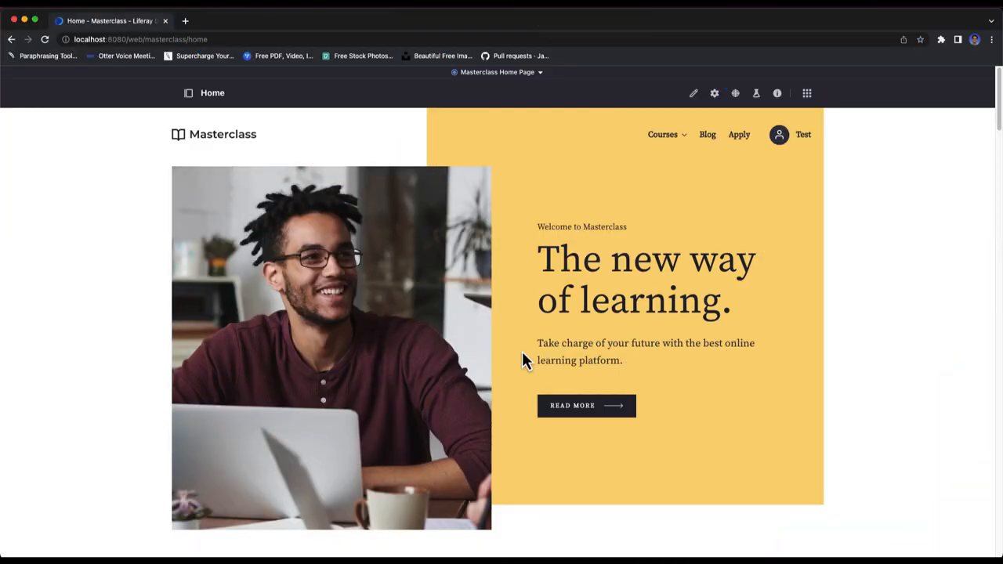
Step: Switch from the Masterclass Home Page publication back to working on production
{"action": "left_click", "coordinate": [496, 72]}
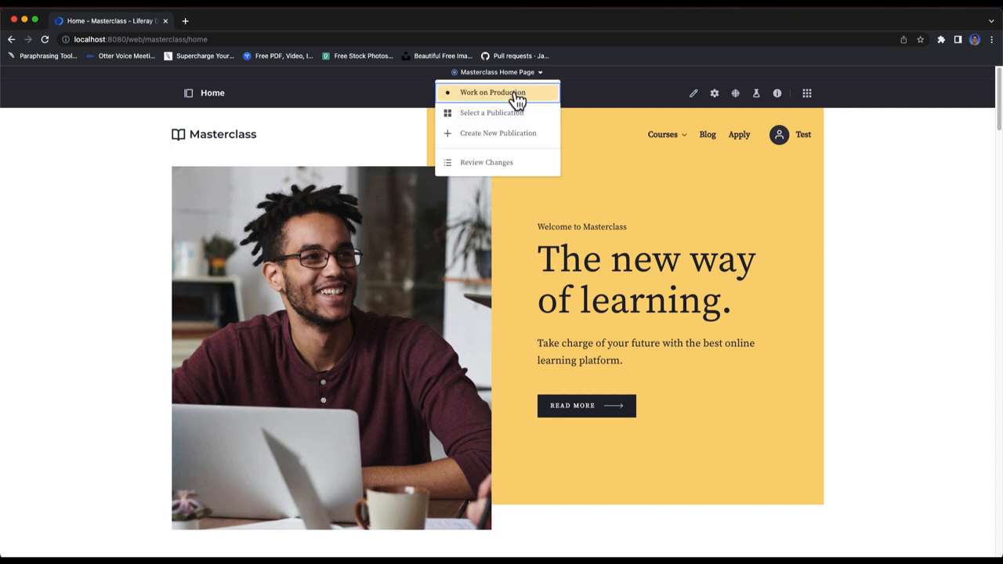
{"action": "left_click", "coordinate": [486, 162]}
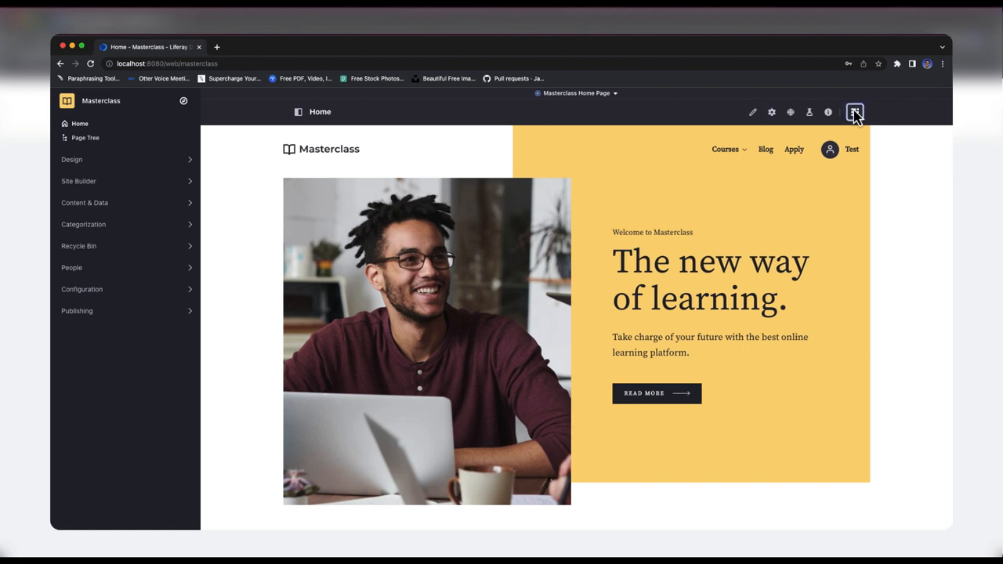
Step: From Publications, review the changes of the Masterclass Home Page publication
{"action": "left_click", "coordinate": [854, 112]}
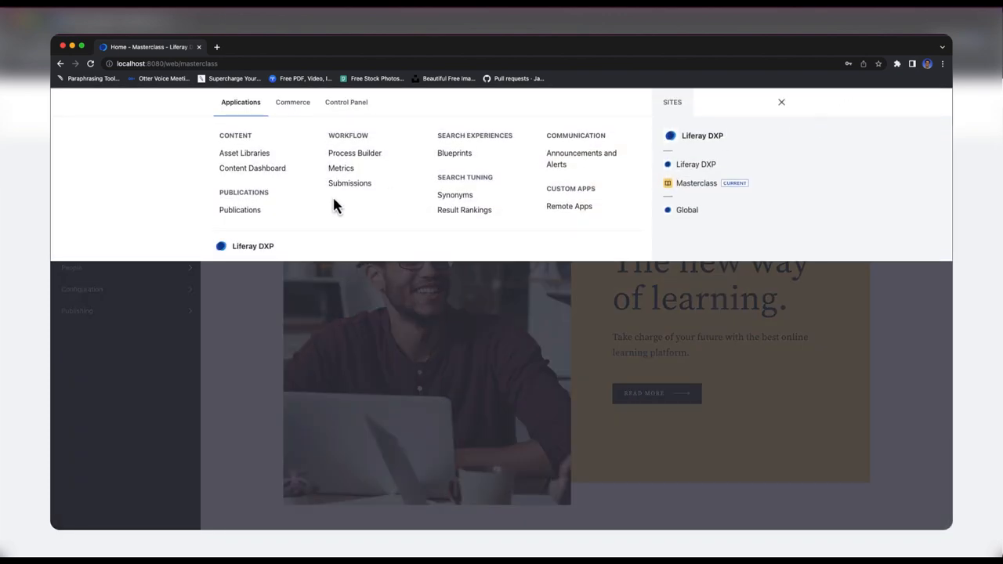
{"action": "left_click", "coordinate": [238, 210]}
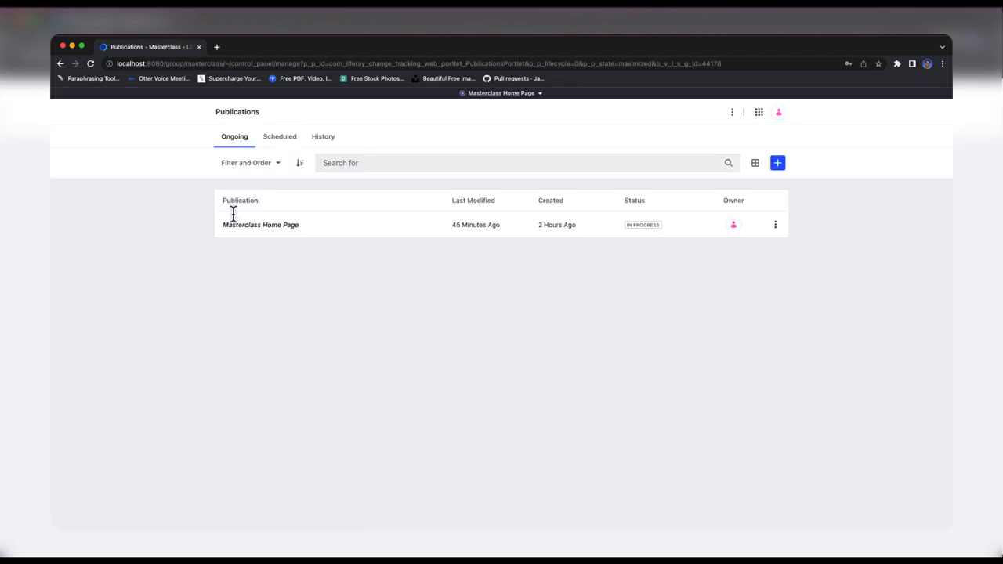
{"action": "left_click", "coordinate": [774, 225]}
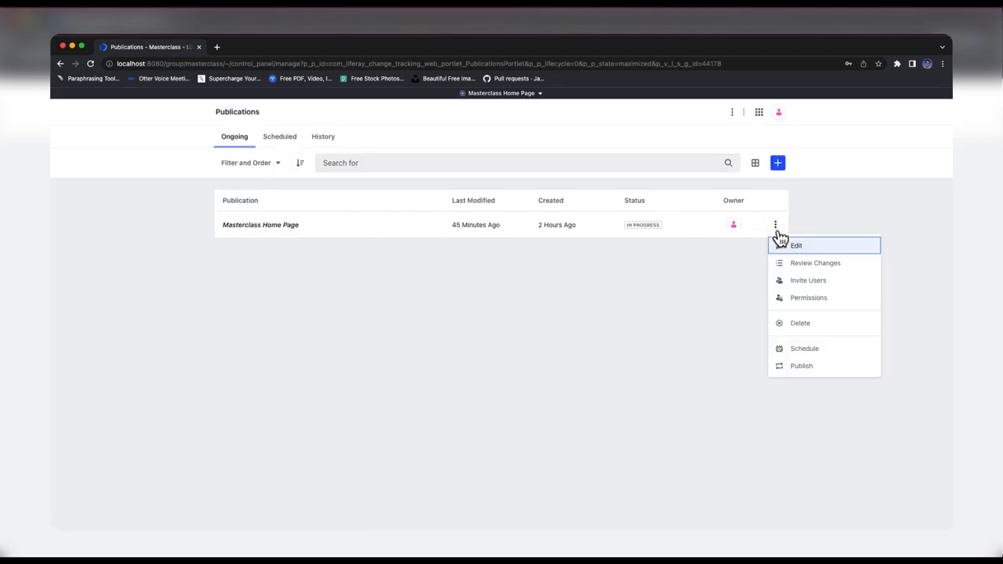
{"action": "left_click", "coordinate": [804, 272]}
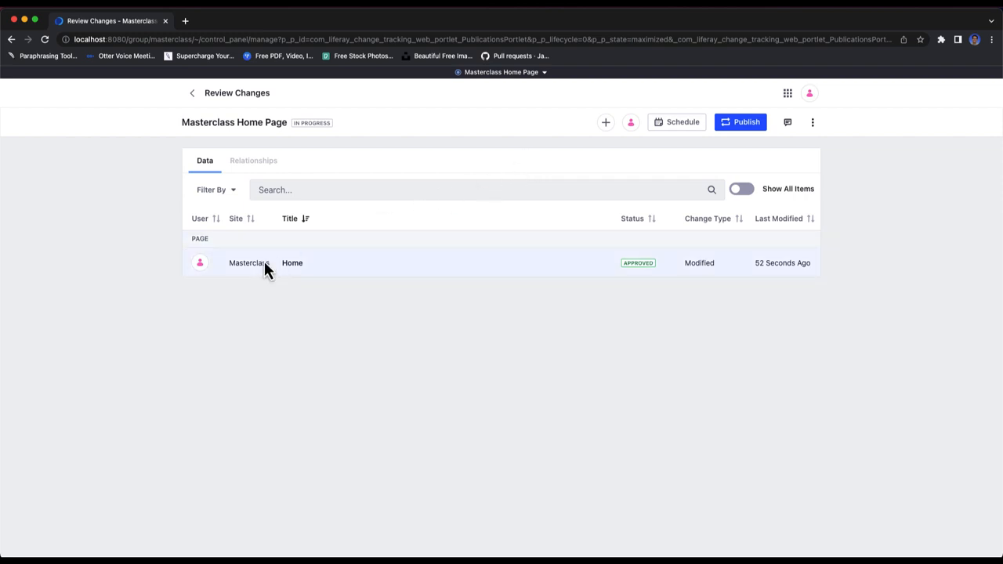
Step: Inspect the Home change's Data, Parents and Children records with Show All Items enabled
{"action": "left_click", "coordinate": [292, 263]}
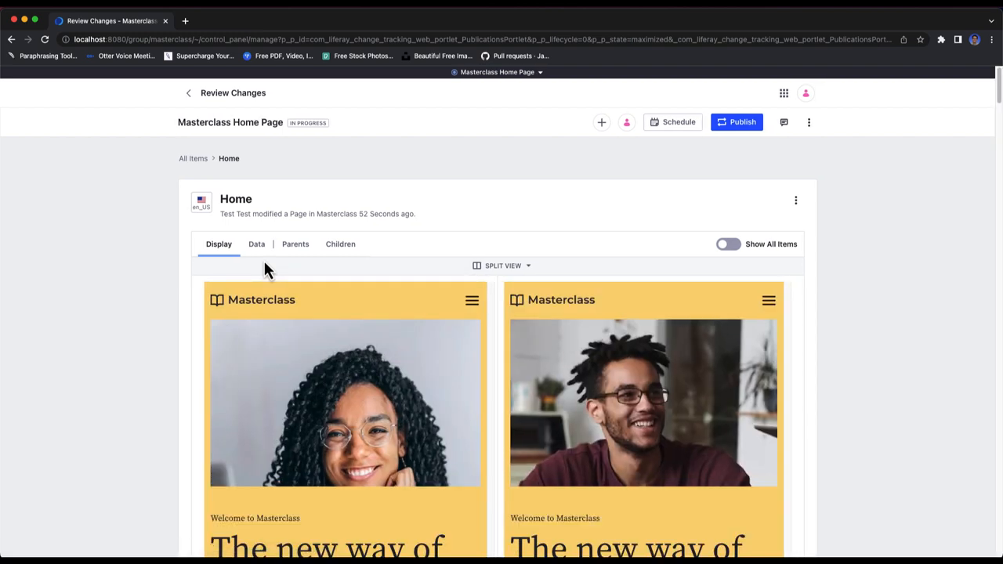
{"action": "left_click", "coordinate": [257, 245]}
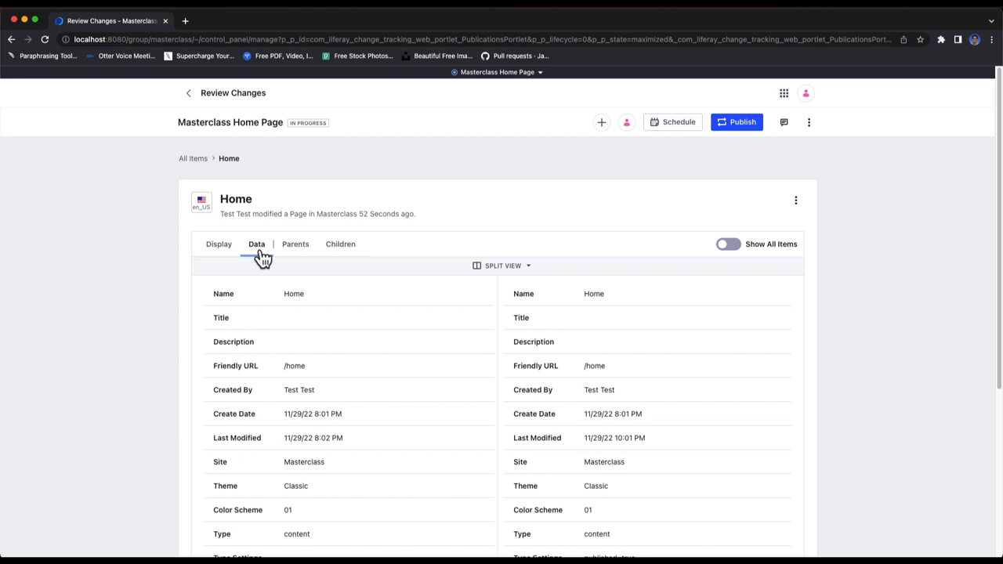
{"action": "left_click", "coordinate": [298, 245]}
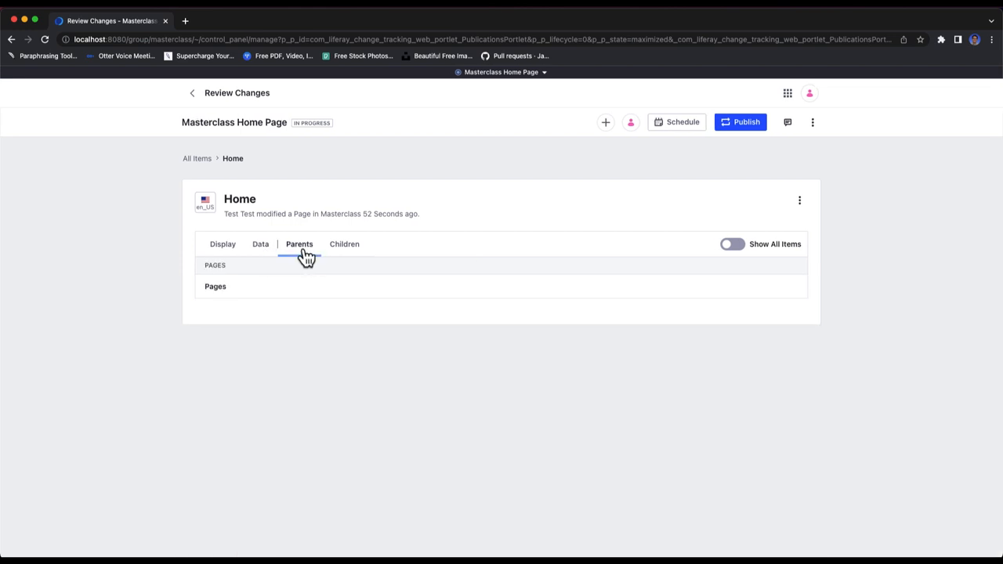
{"action": "left_click", "coordinate": [345, 244]}
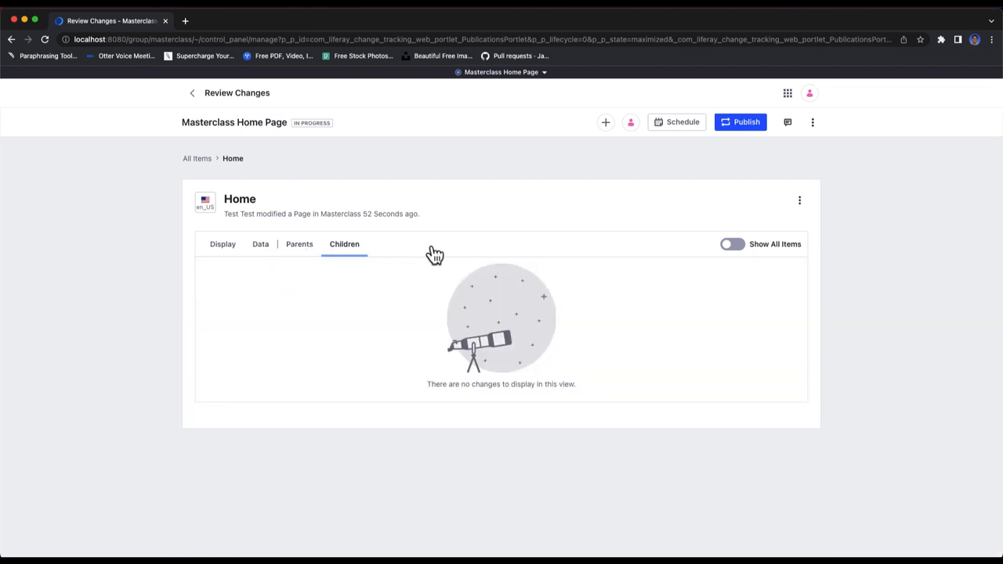
{"action": "left_click", "coordinate": [733, 245]}
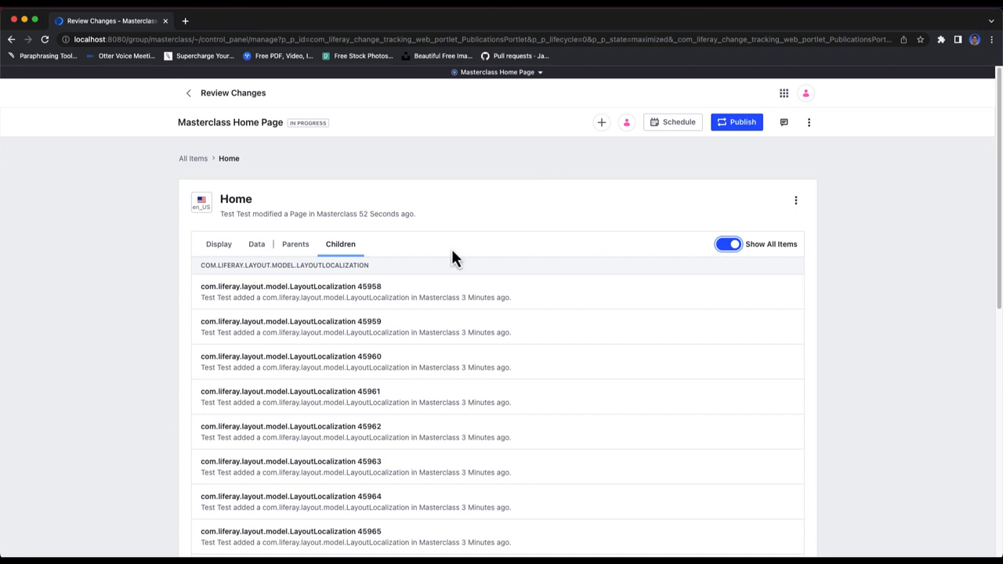
{"action": "mouse_move", "coordinate": [489, 204]}
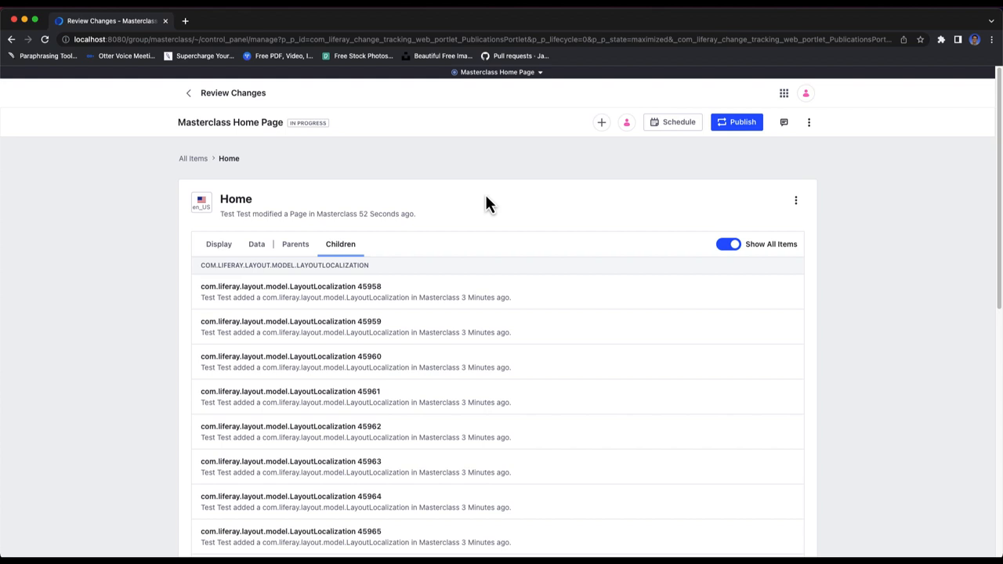
{"action": "mouse_move", "coordinate": [648, 160]}
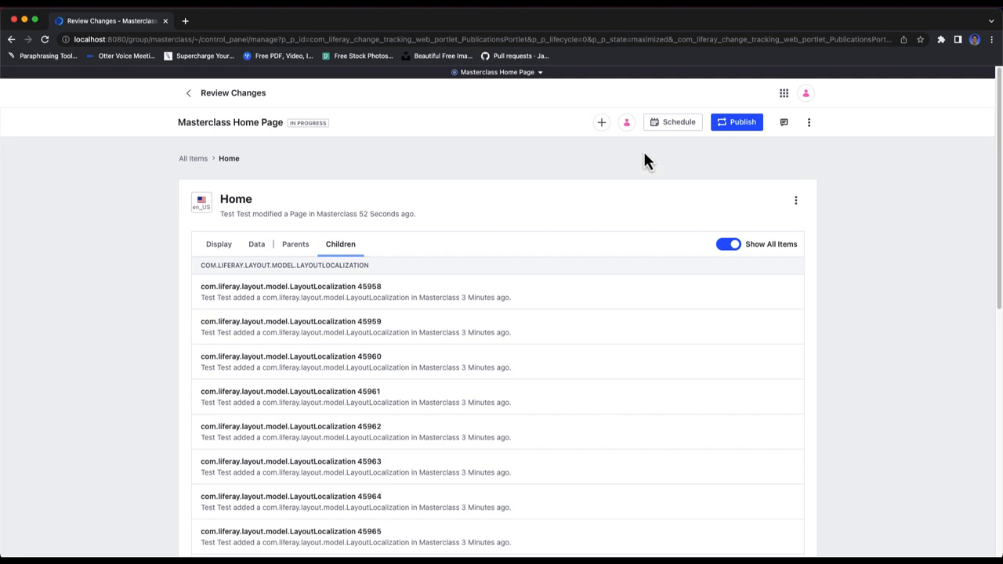
Step: Return to the Display split-view comparison of the Home page before and after
{"action": "left_click", "coordinate": [737, 122]}
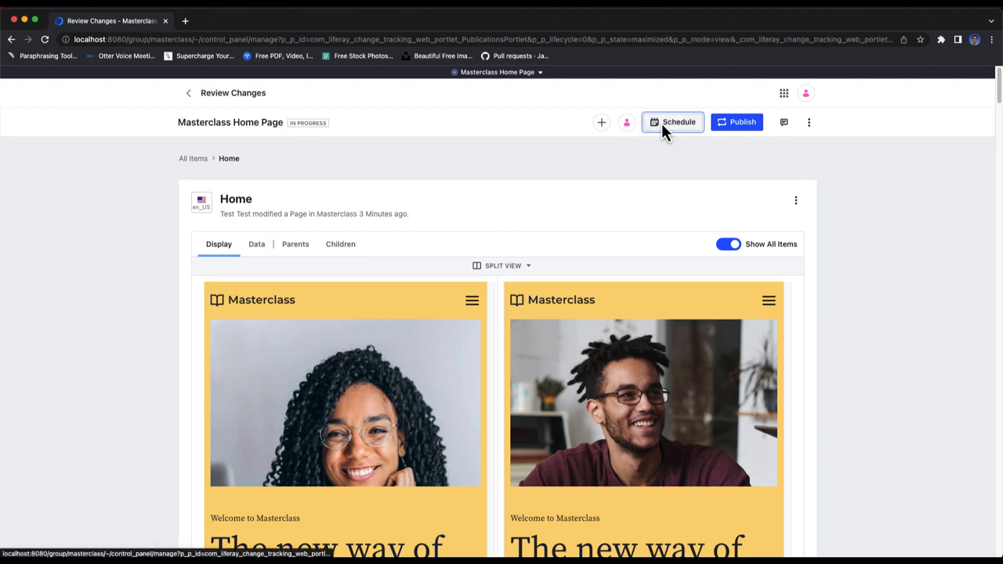
Step: Schedule the publication to publish on 2022-12-02 at 22:00 UTC
{"action": "left_click", "coordinate": [672, 123]}
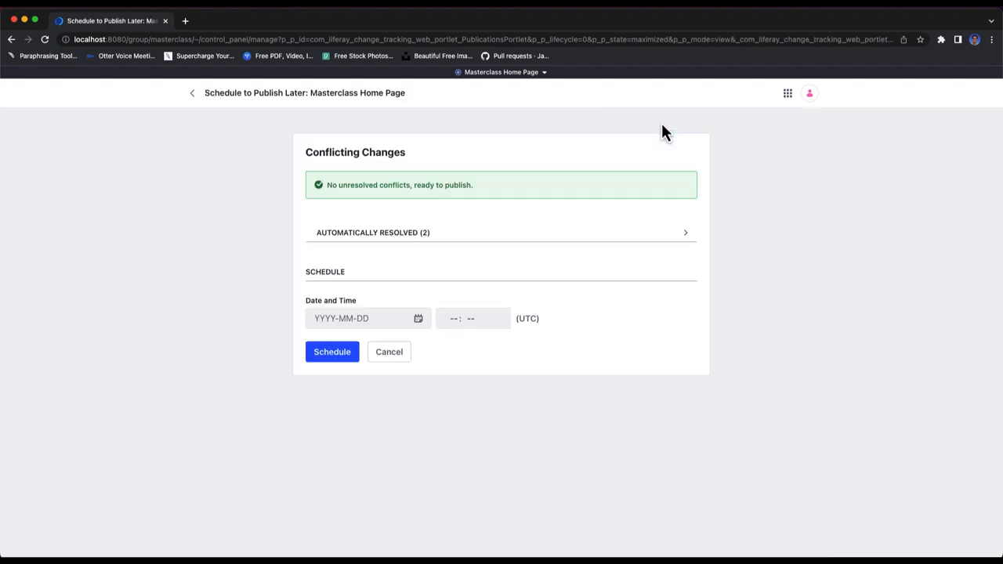
{"action": "left_click", "coordinate": [416, 318]}
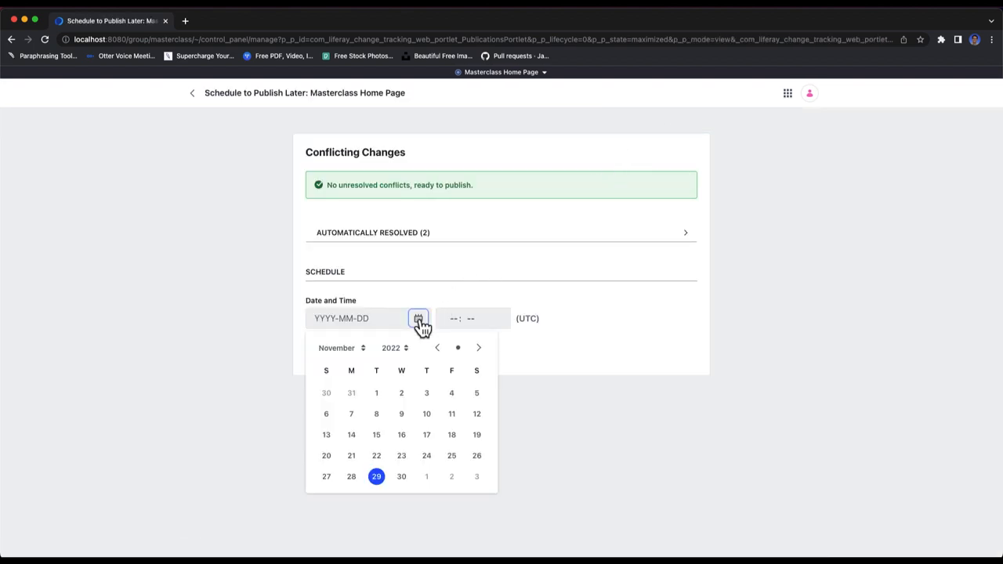
{"action": "left_click", "coordinate": [478, 348]}
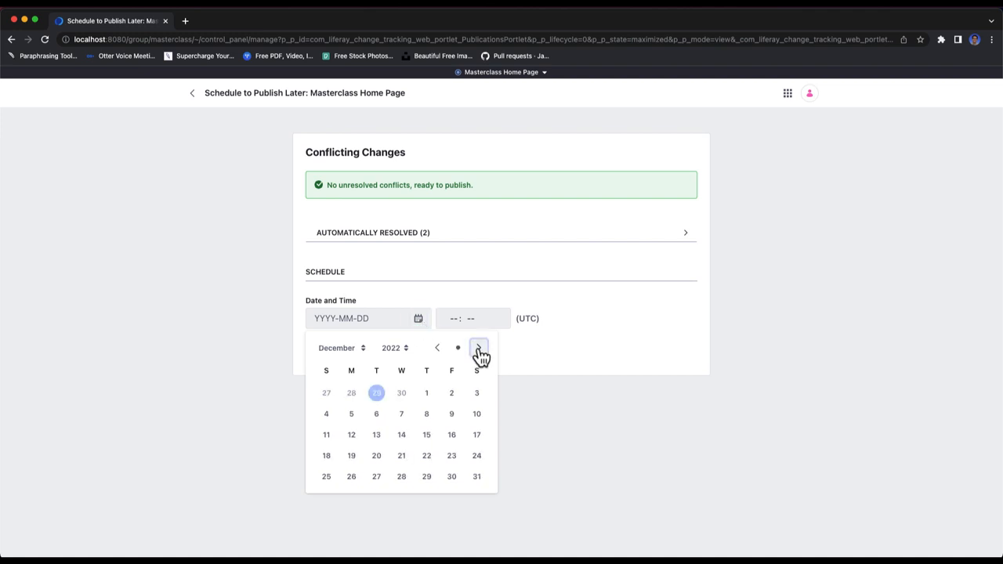
{"action": "left_click", "coordinate": [452, 393]}
{"action": "type", "text": "22: 00"}
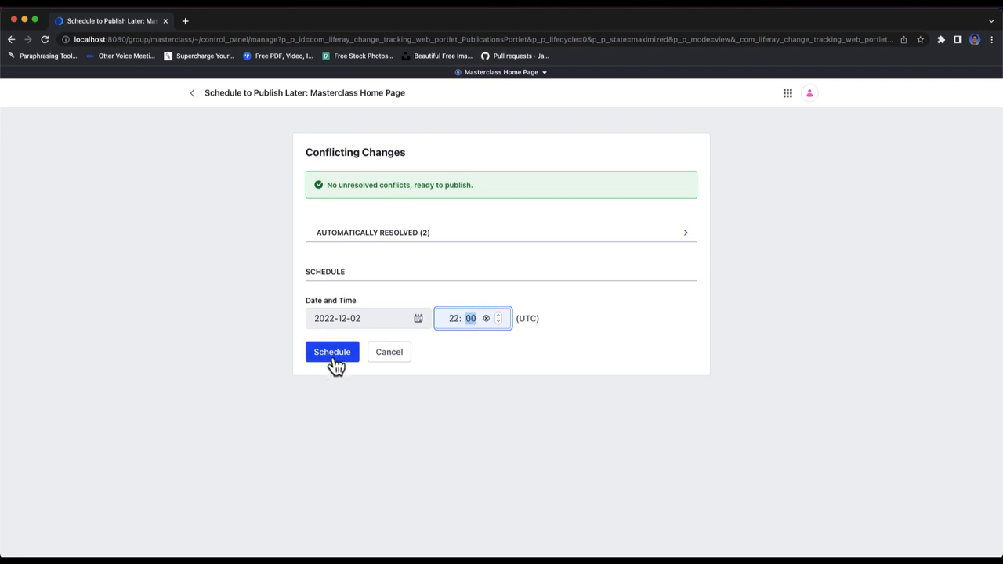
{"action": "left_click", "coordinate": [332, 351]}
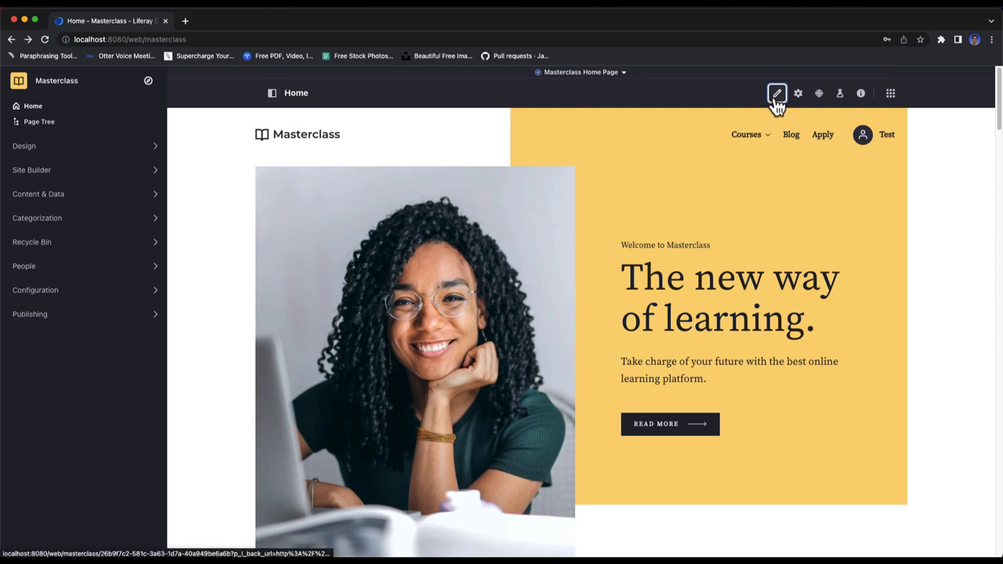
Step: Edit the Masterclass home page and bring up the hero image picker
{"action": "left_click", "coordinate": [777, 93]}
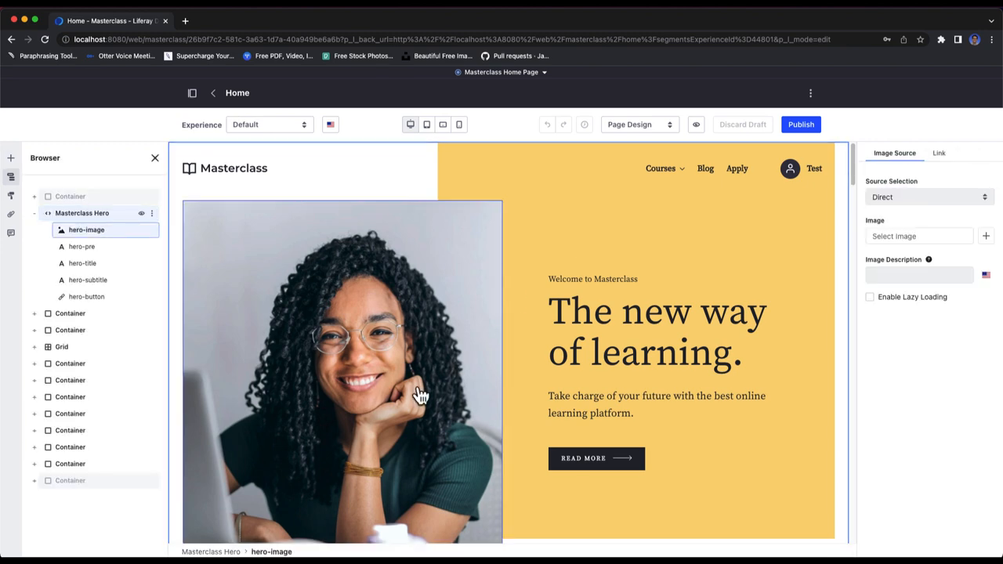
{"action": "left_click", "coordinate": [918, 235]}
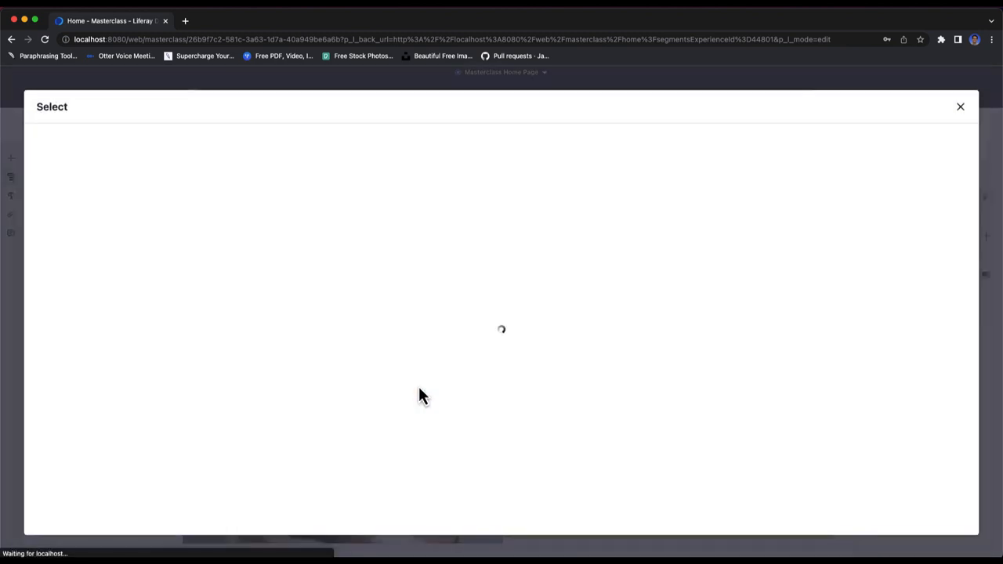